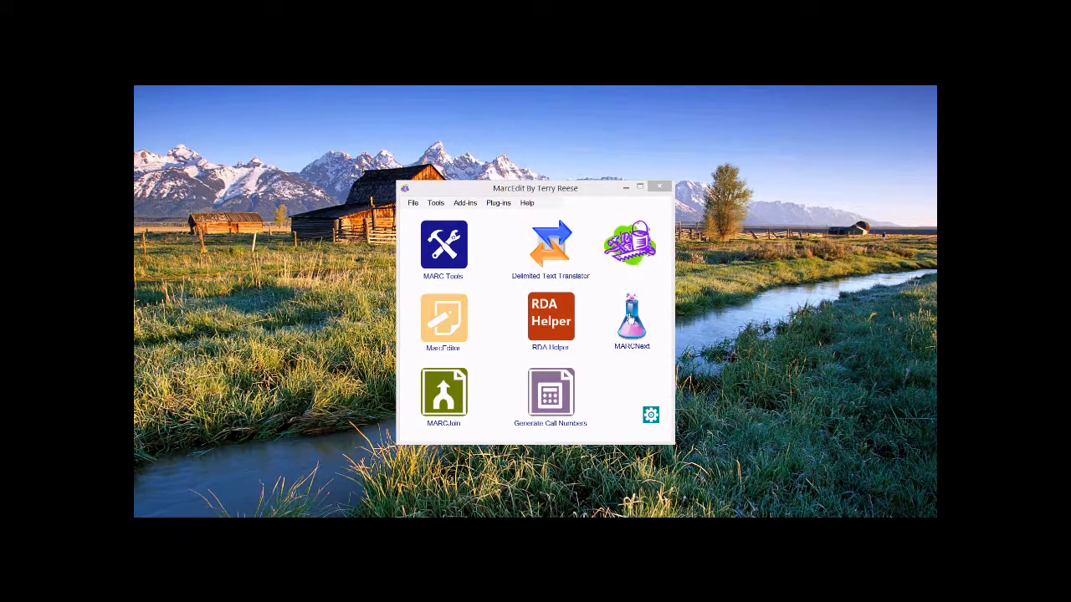
- Open MARCNext to show the BibFrame Testbed, JSON Object Viewer and Link Identifiers tools
left_click(630, 323)
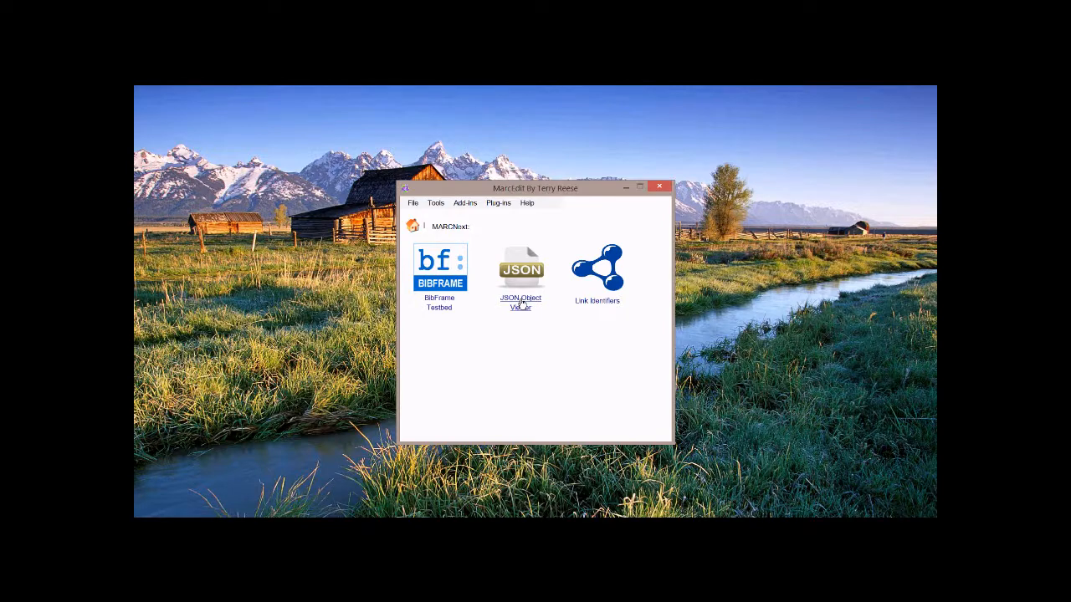
- Launch the empty JSON Object Viewer from the MARCNext tools
left_click(520, 269)
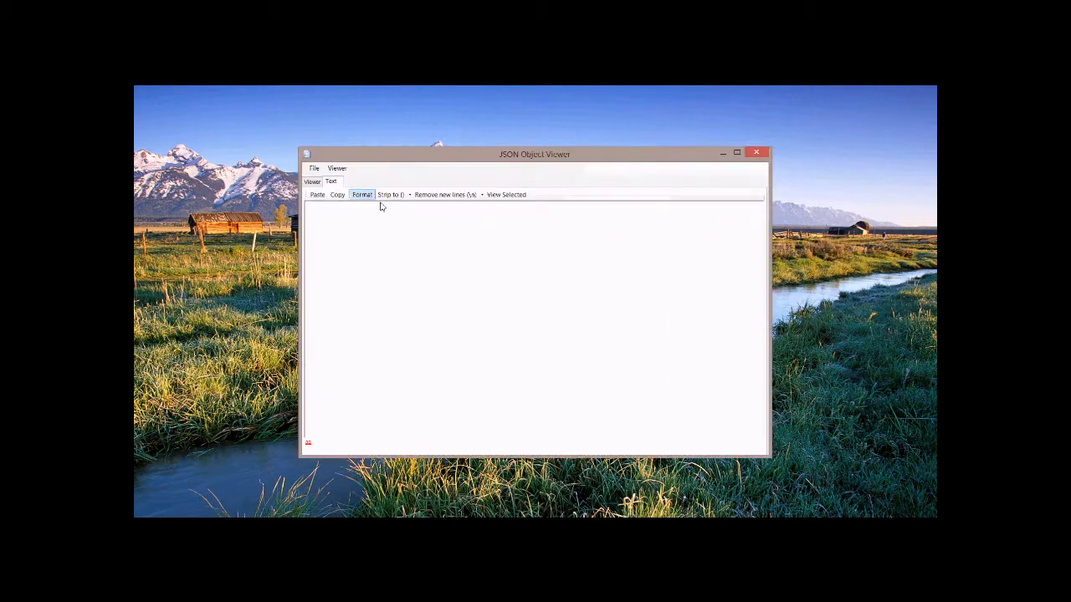
left_click(313, 168)
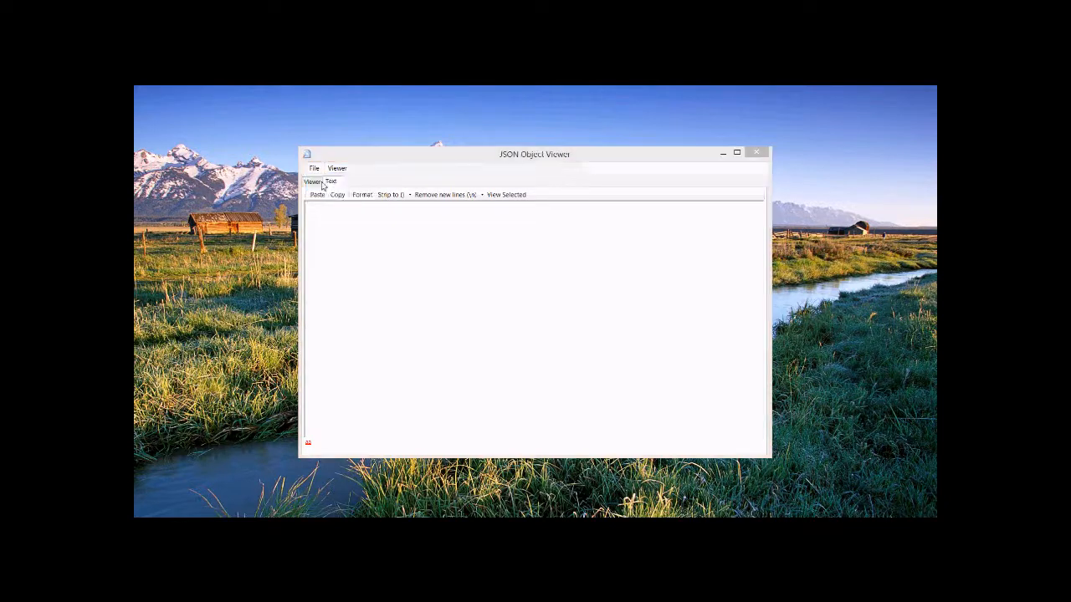
- Load the z39.50 downloads JSON file from the Desktop into the viewer
left_click(314, 168)
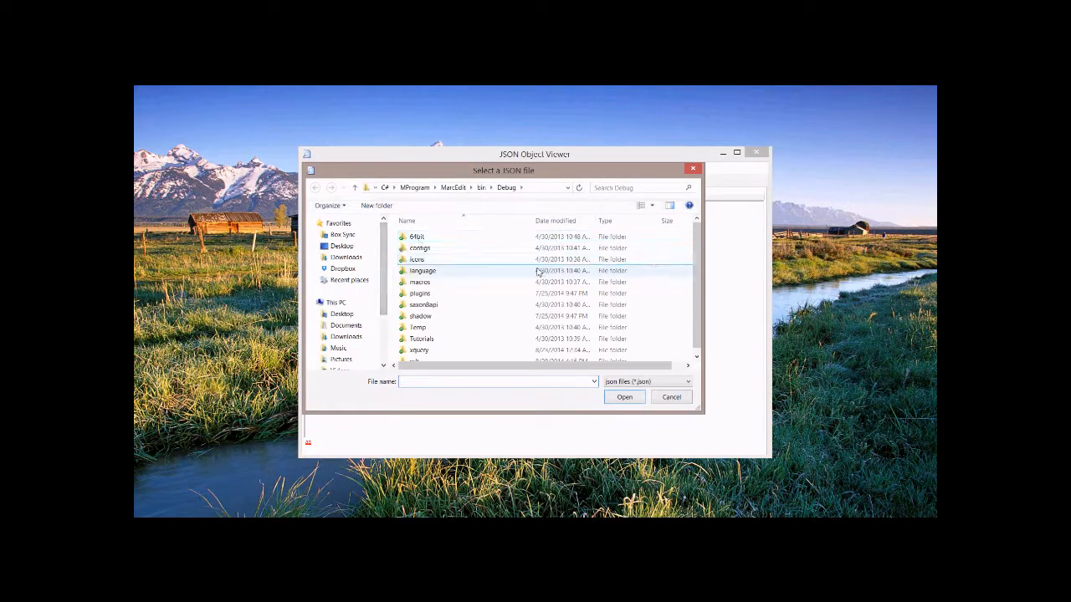
left_click(342, 314)
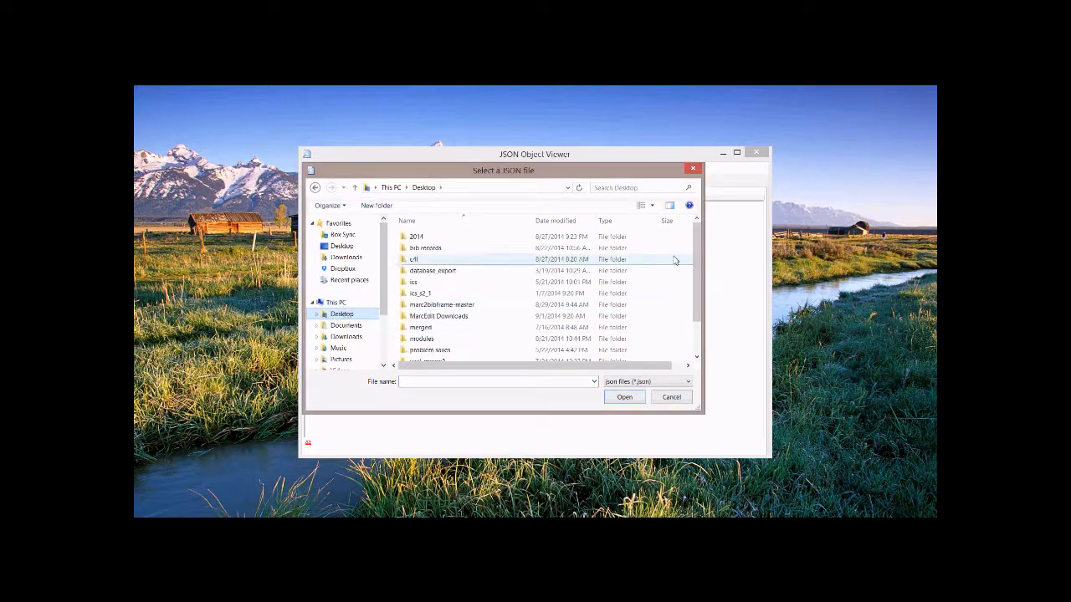
scroll("down", 3)
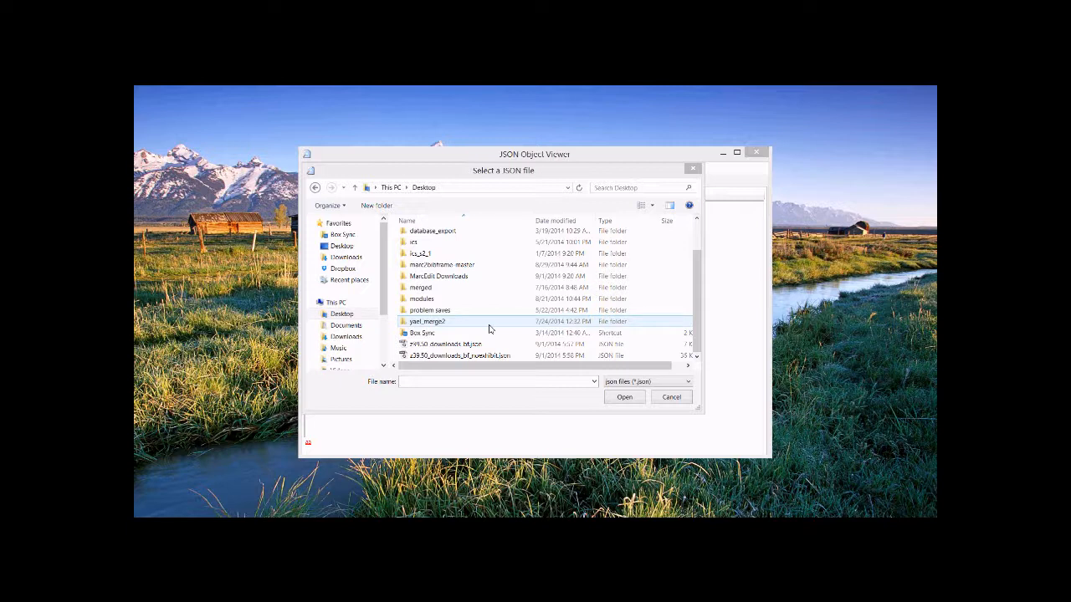
left_click(446, 343)
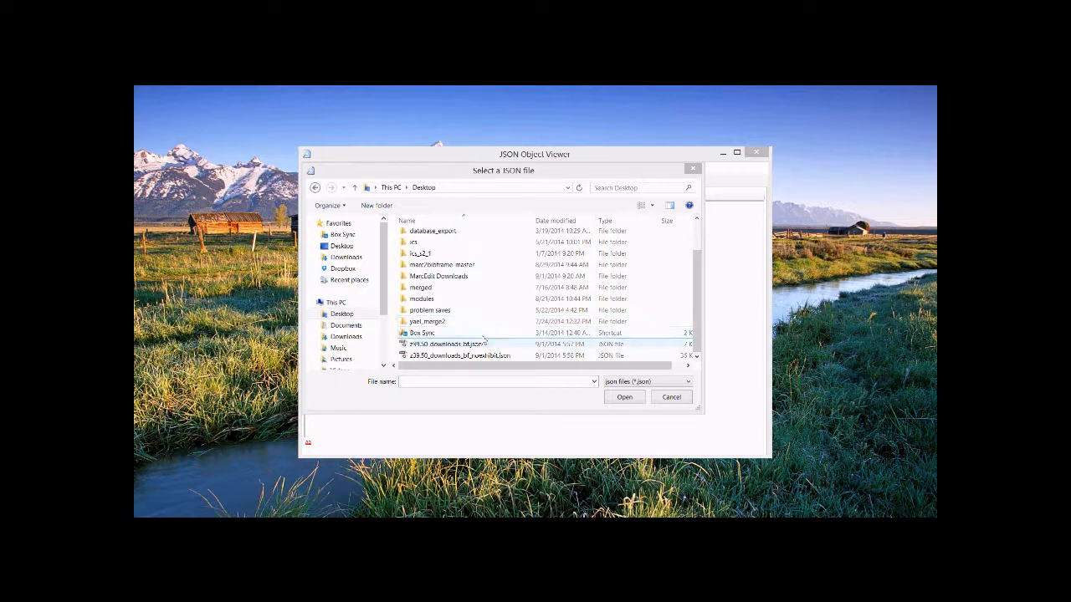
double_click(443, 344)
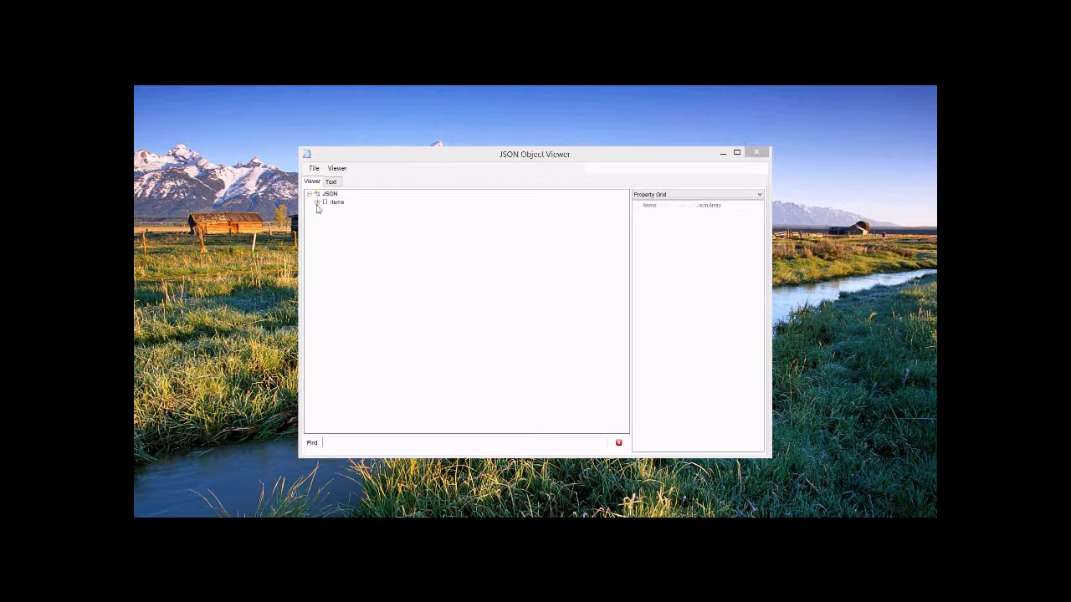
- Expand the items node and bf:title to reveal Work, Instance and both title values
left_click(319, 202)
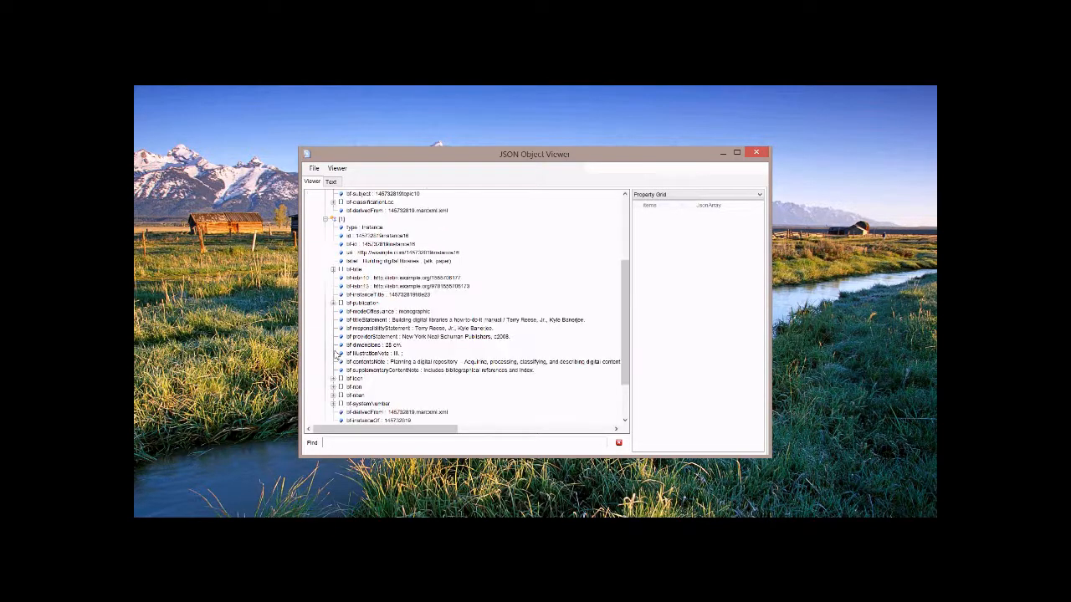
left_click(376, 235)
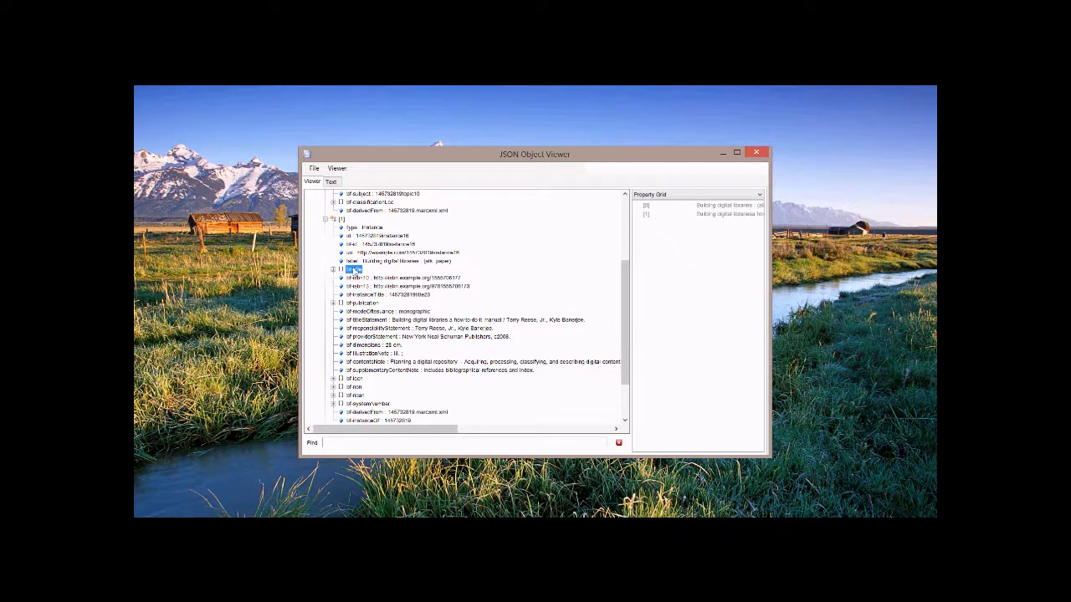
left_click(334, 268)
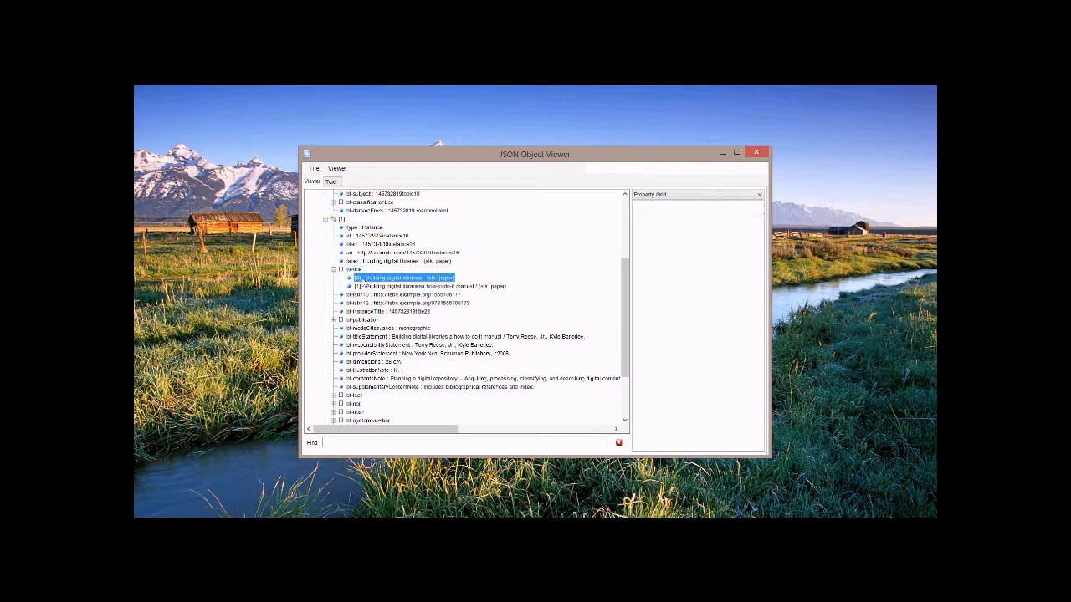
left_click(426, 286)
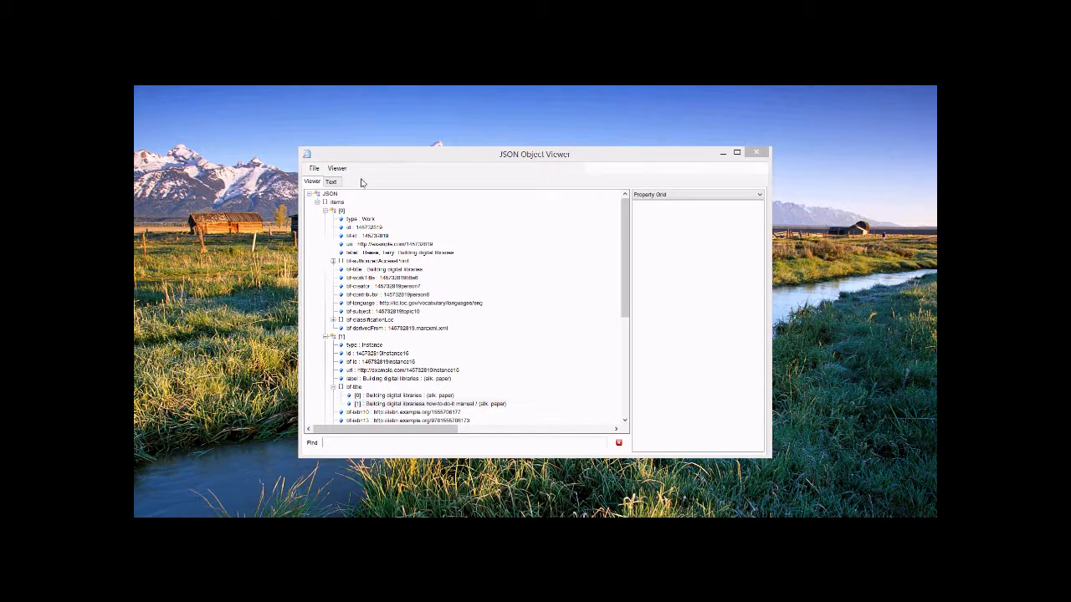
left_click(314, 168)
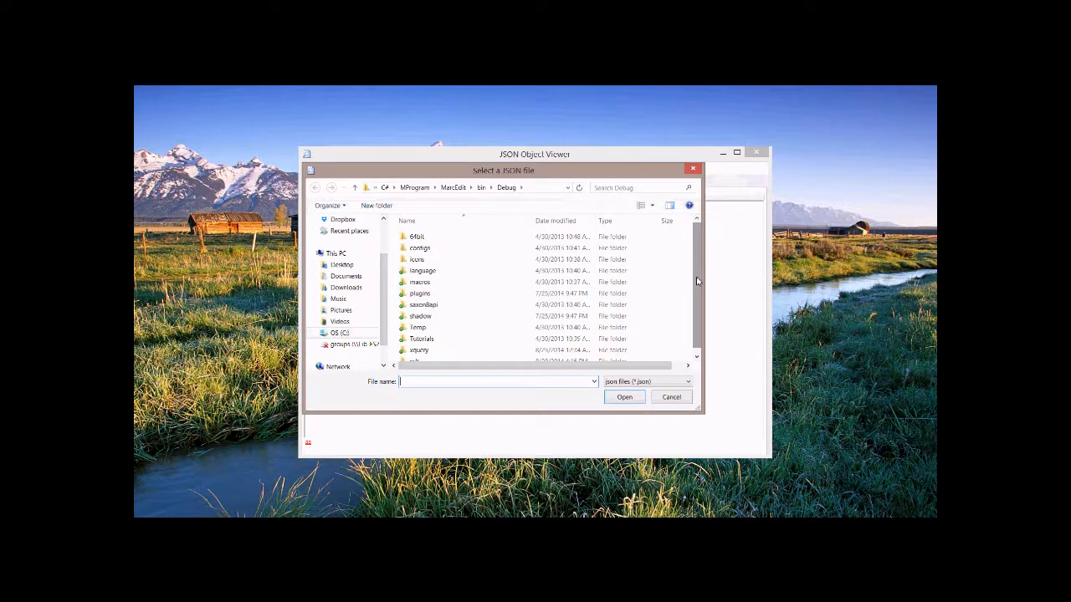
- Open a second JSON file, shown as raw text with a duplicate property name error
left_click(341, 265)
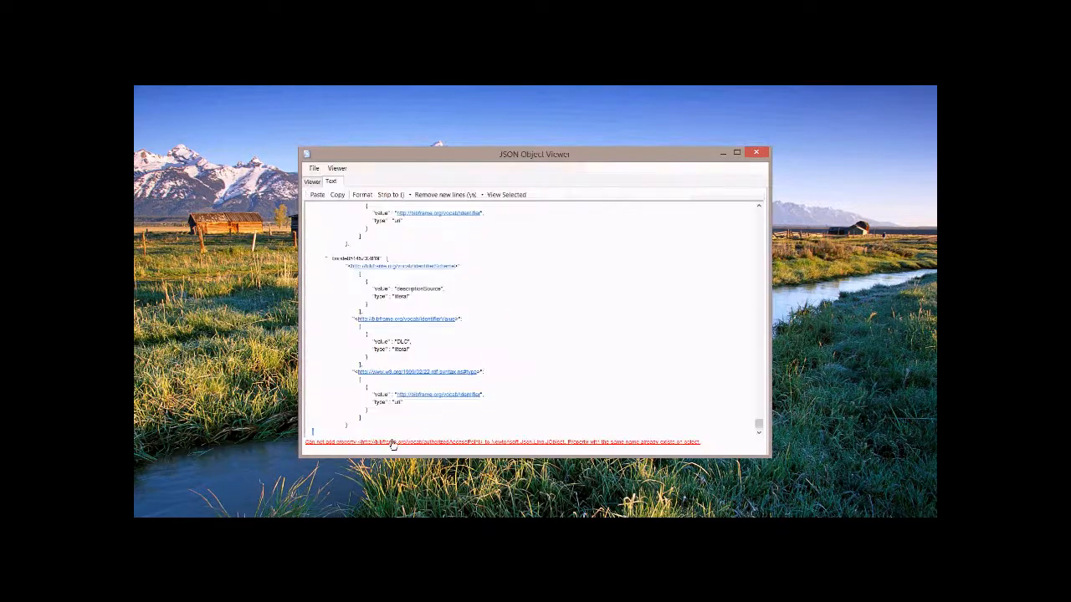
mouse_move(443, 452)
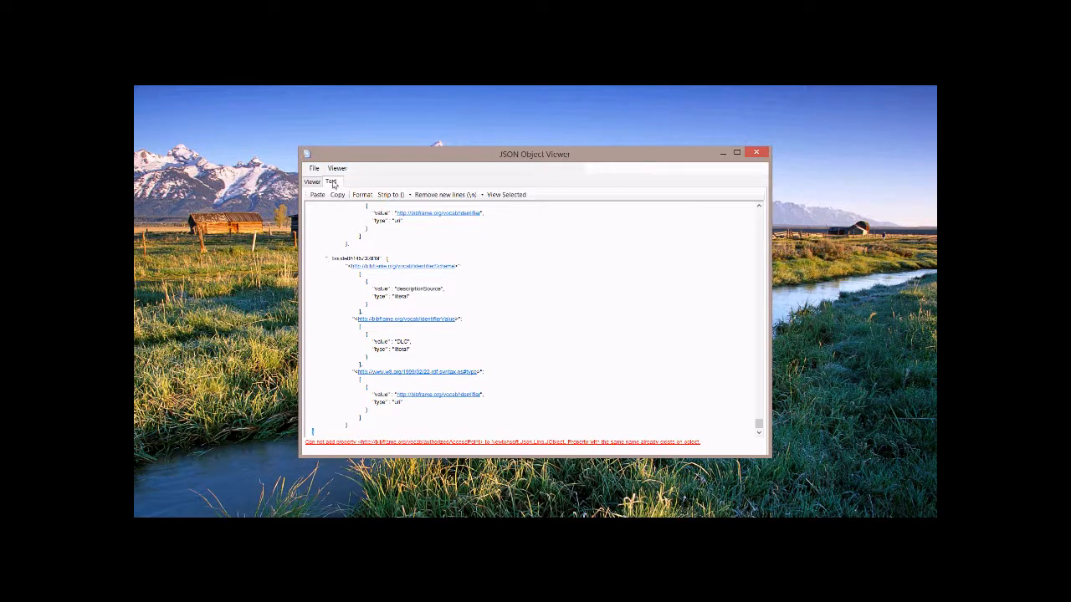
- Choose Open URL to show the empty Enter JSON URL prompt
left_click(313, 168)
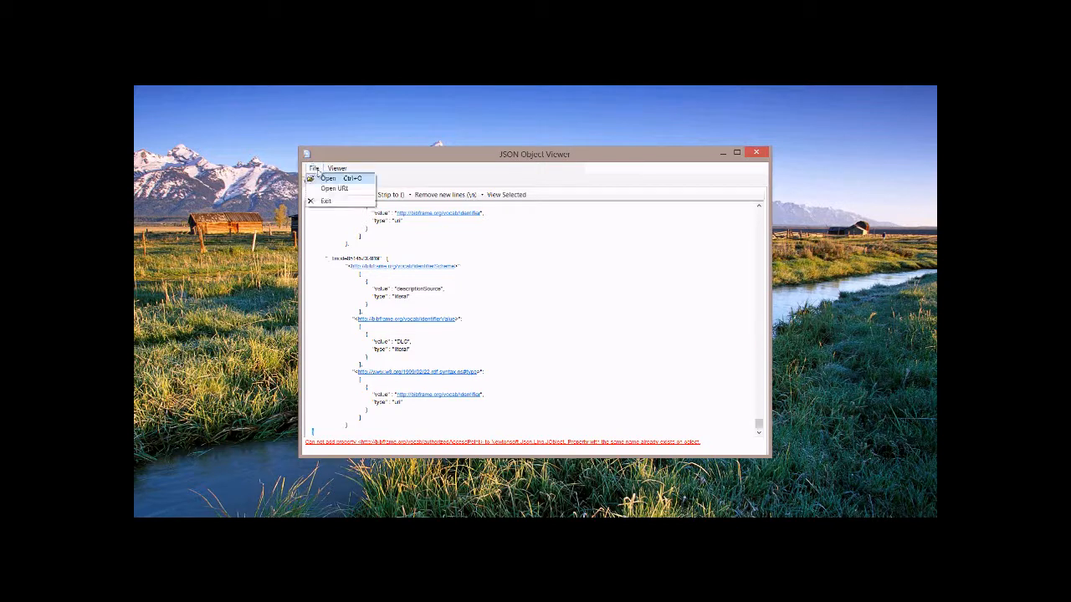
left_click(334, 188)
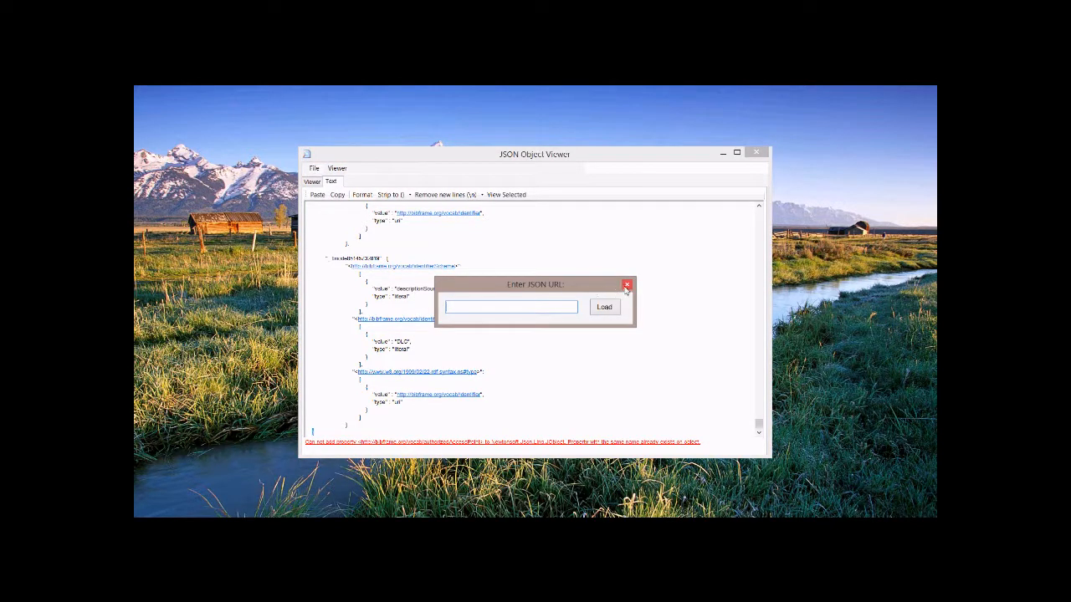
mouse_move(627, 287)
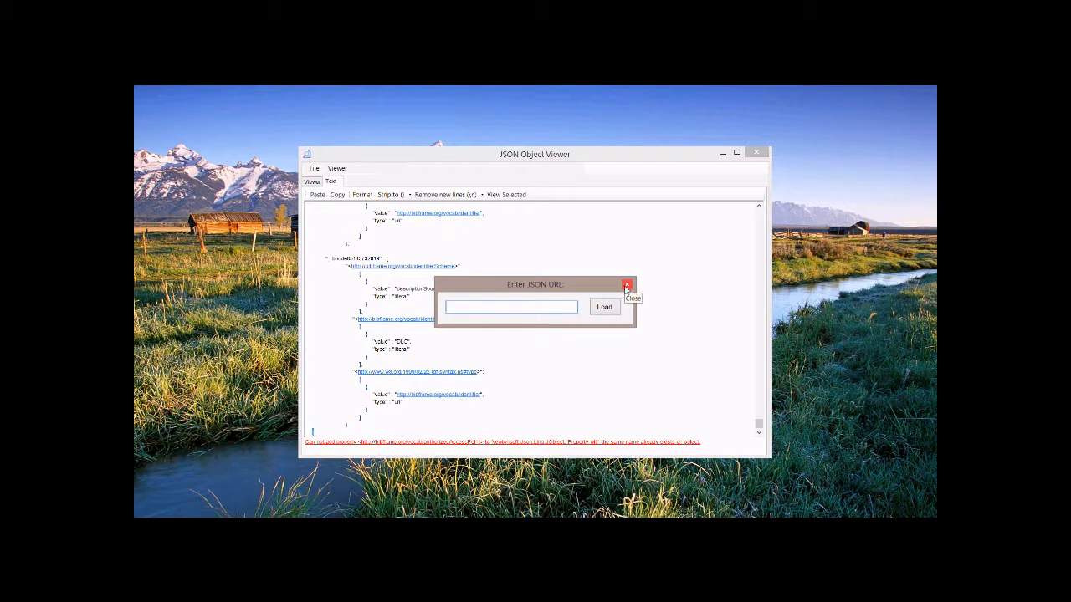